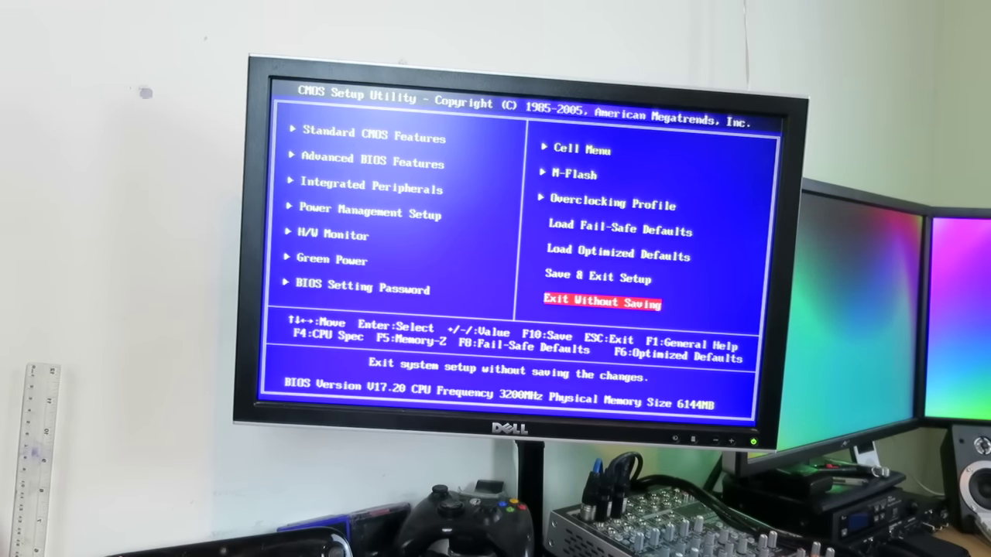
# Step: Choose Exit Without Saving to bring up the 'Discard changes and exit setup?' prompt
pyautogui.press('Enter')
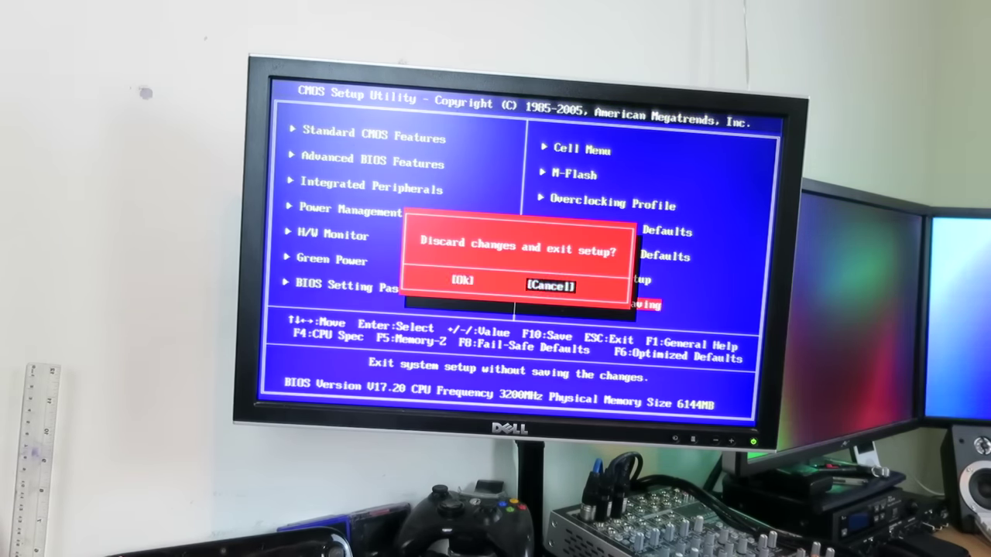